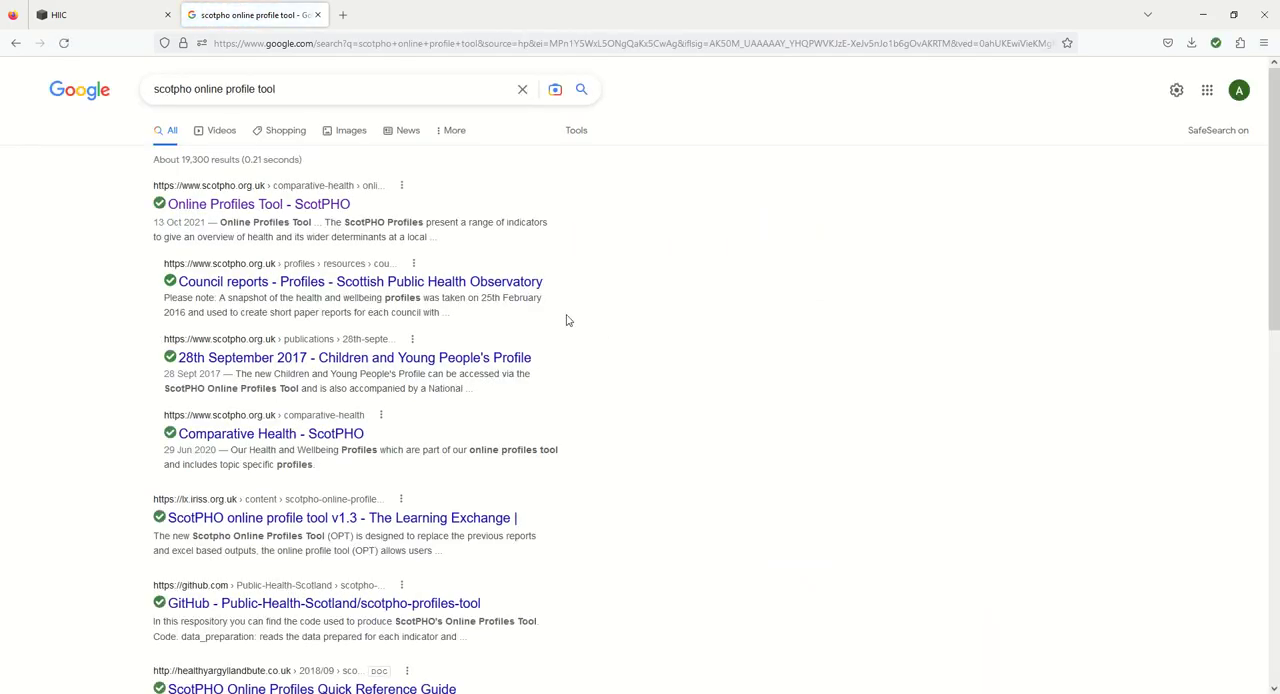
{"action": "mouse_move", "coordinate": [258, 204]}
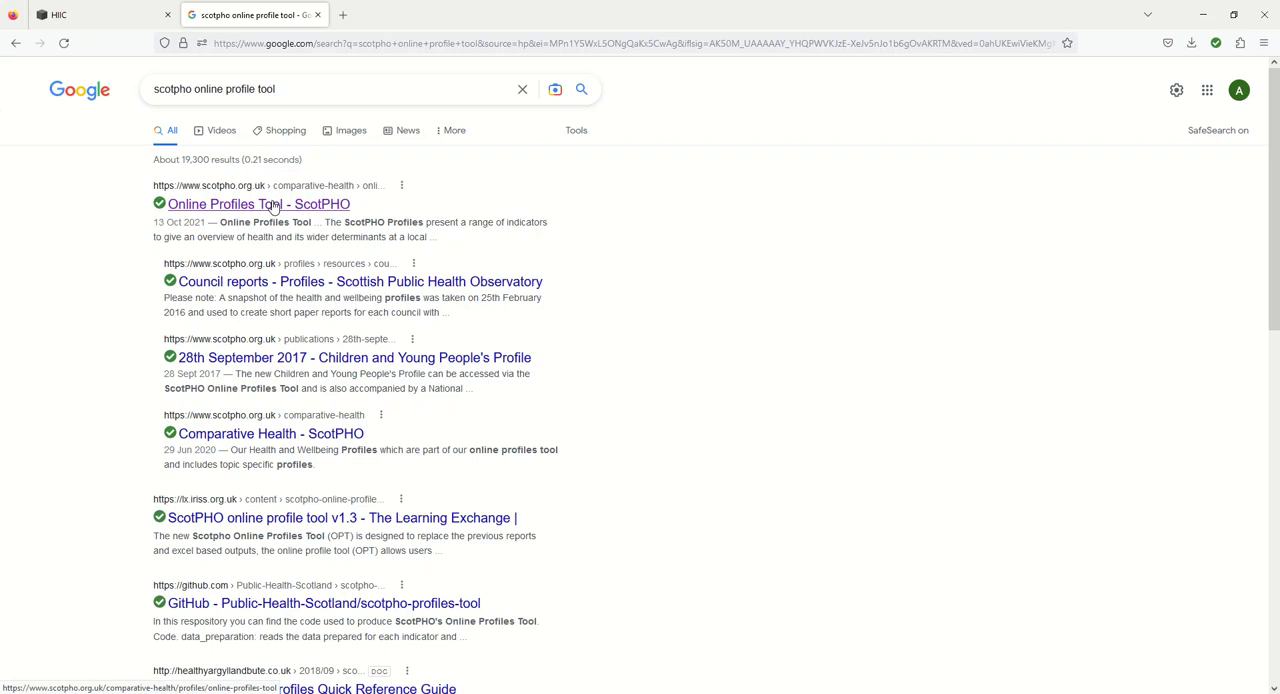
Open the 'Online Profiles Tool - ScotPHO' result from the Google search
{"action": "left_click", "coordinate": [258, 204]}
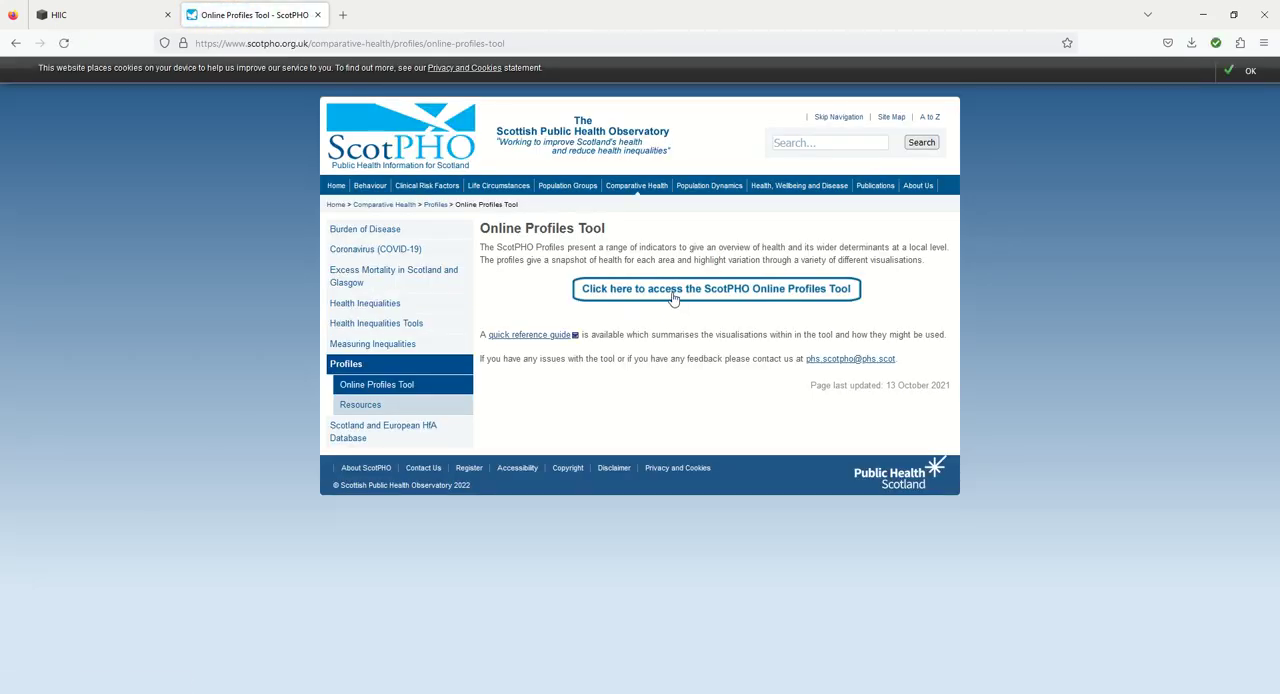
Launch the ScotPHO Profiles tool in a new tab from the information page
{"action": "left_click", "coordinate": [716, 288]}
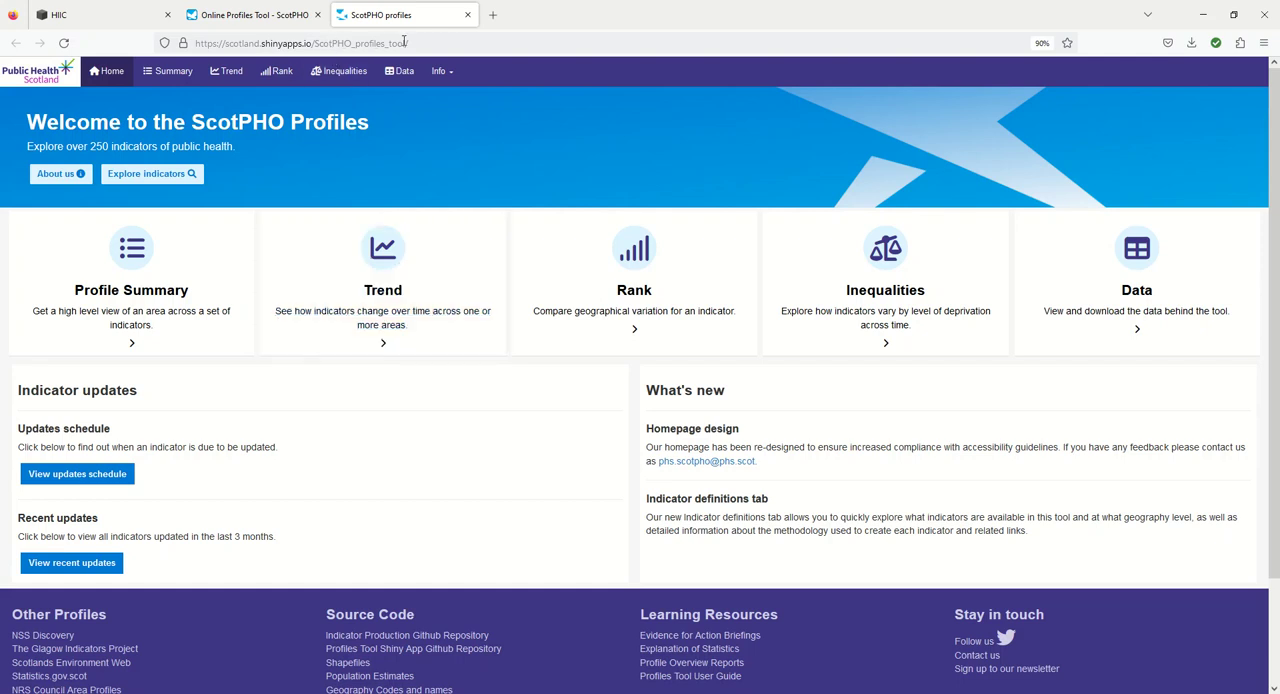
{"action": "mouse_move", "coordinate": [308, 188]}
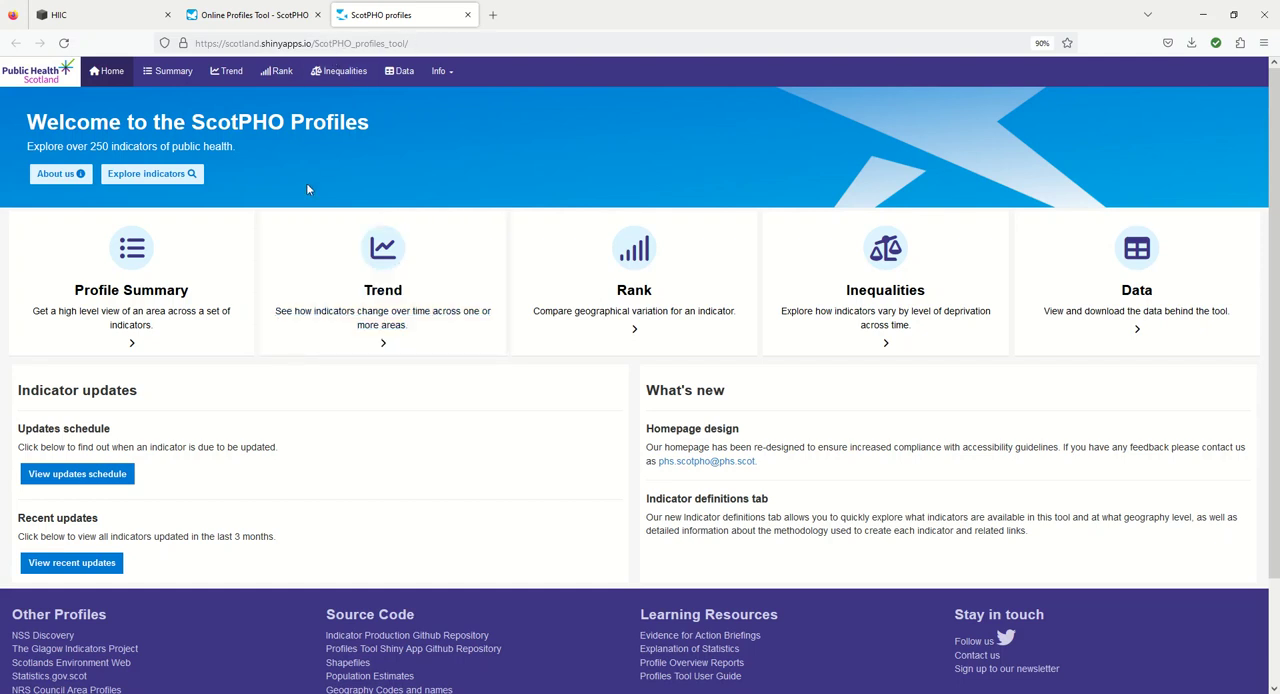
{"action": "mouse_move", "coordinate": [264, 326]}
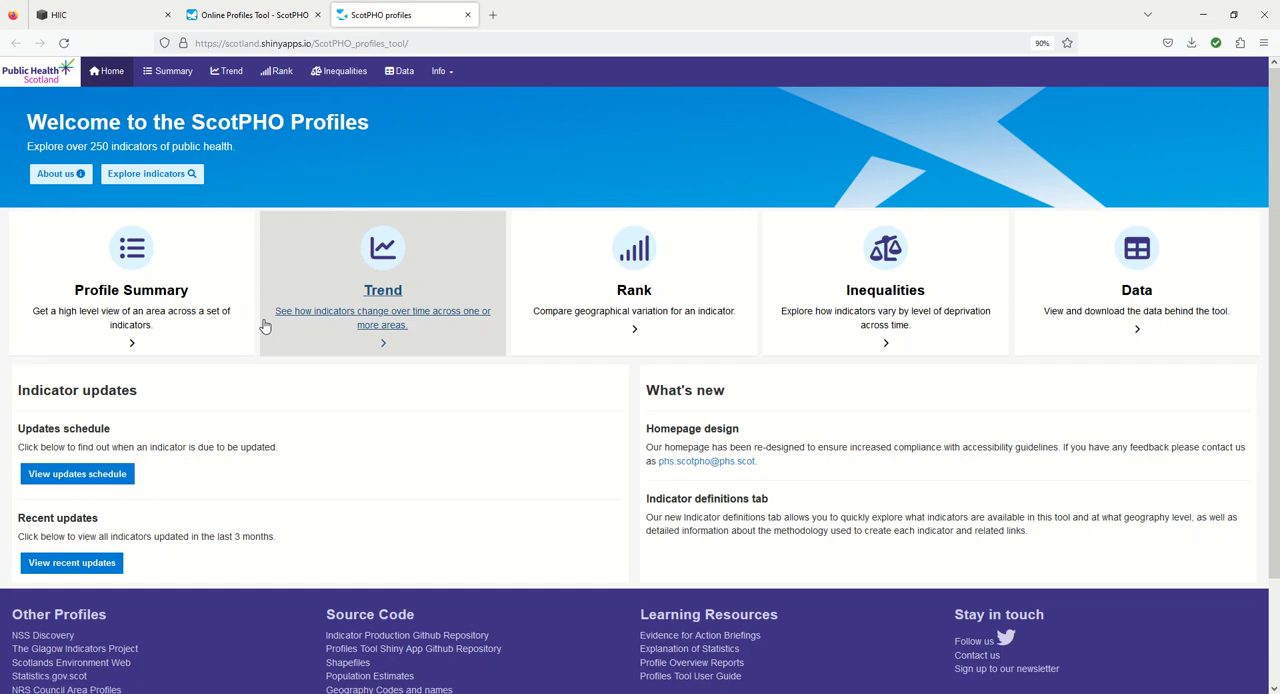
{"action": "mouse_move", "coordinate": [632, 296]}
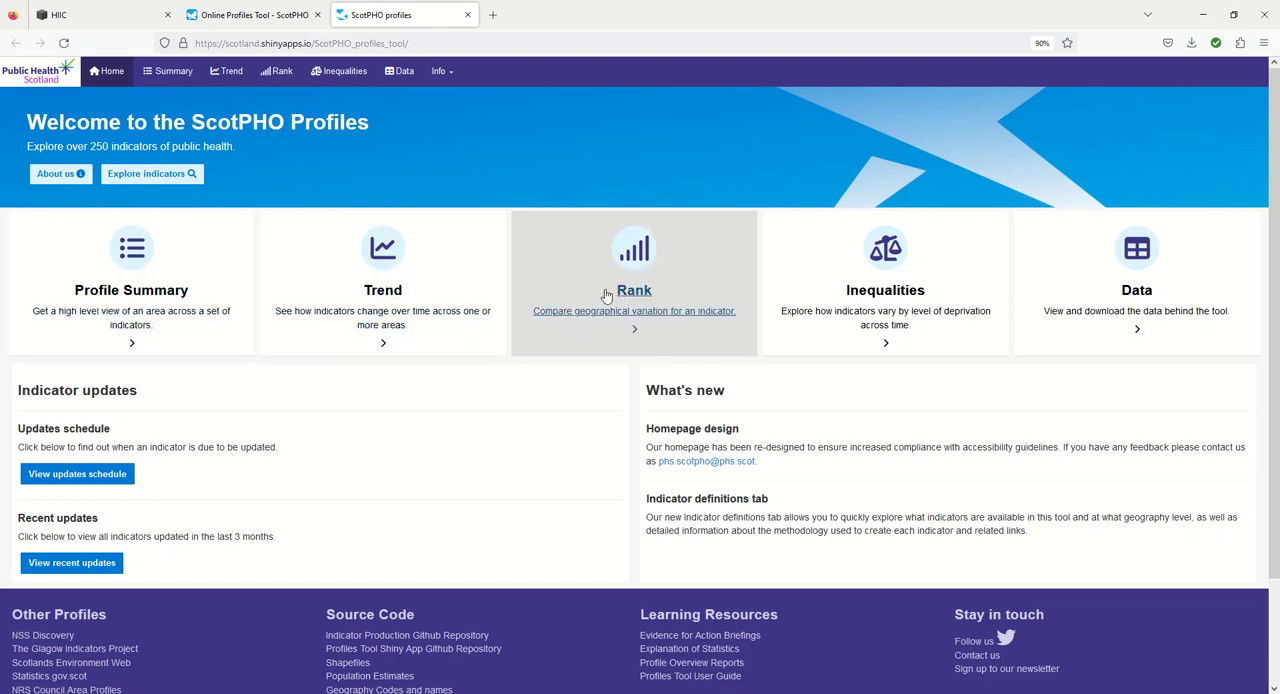
{"action": "mouse_move", "coordinate": [132, 300]}
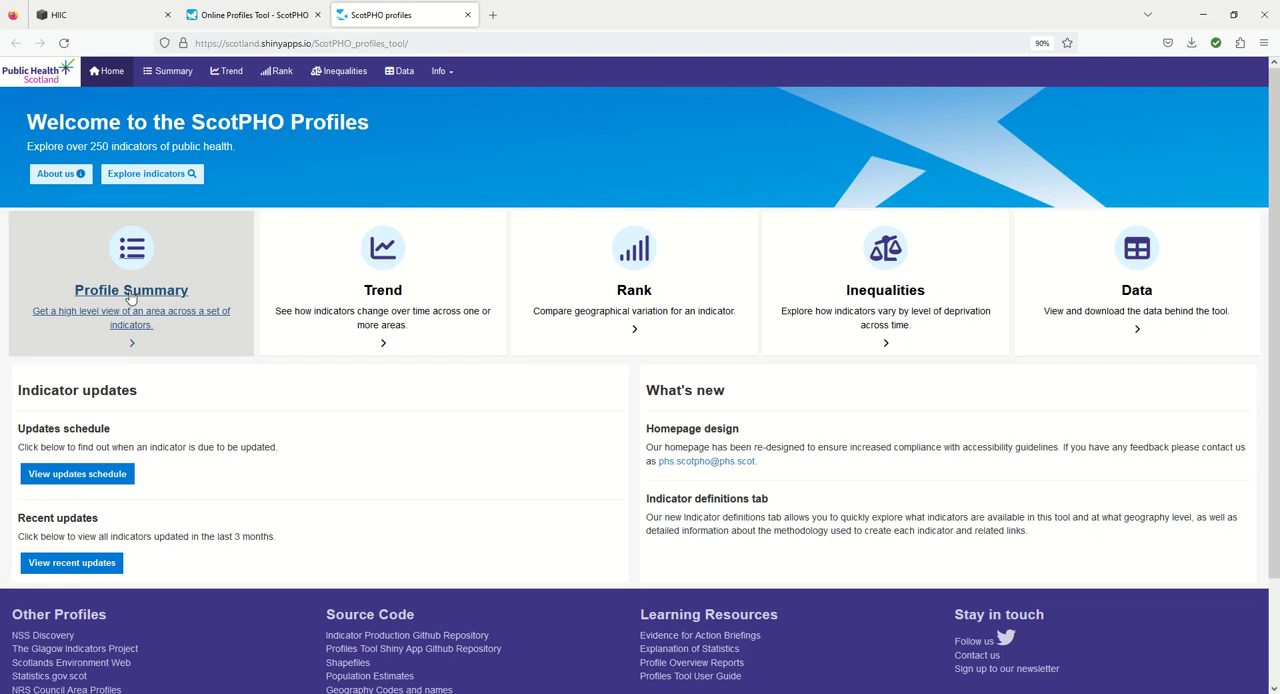
Show the Profile Summary at Intermediate zone level for Aberdeen City, Ashgrove compared against Scotland
{"action": "left_click", "coordinate": [132, 290]}
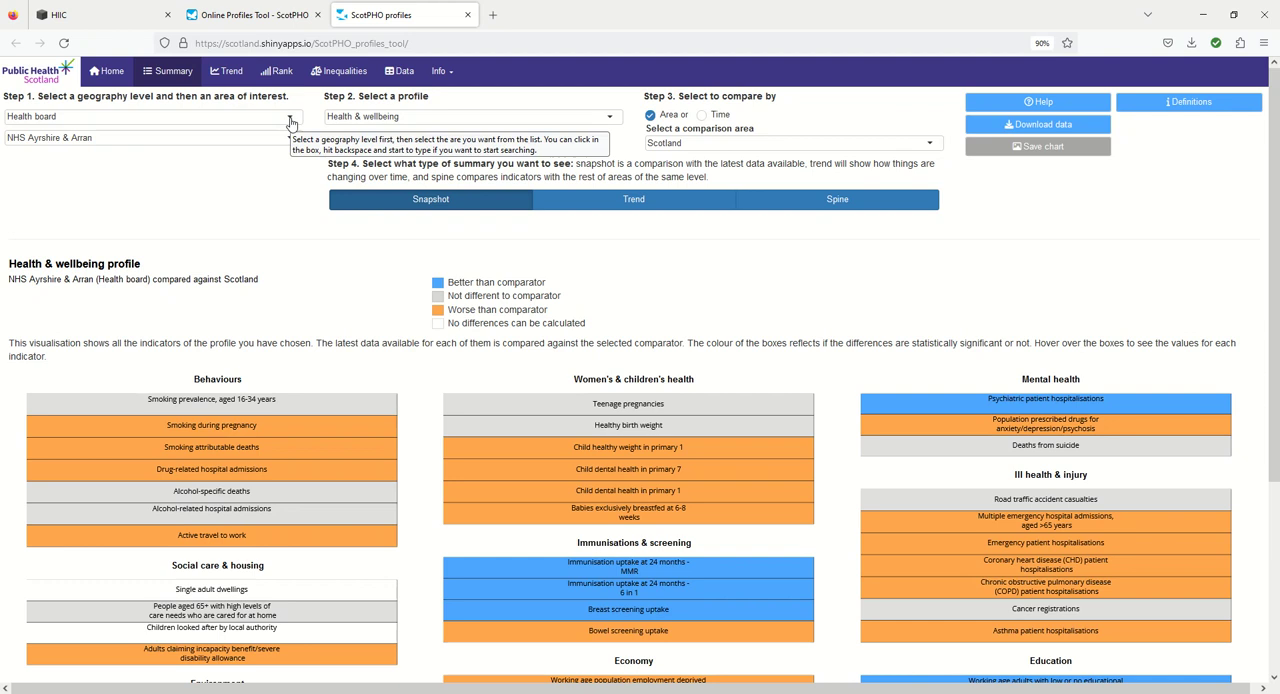
{"action": "left_click", "coordinate": [150, 116]}
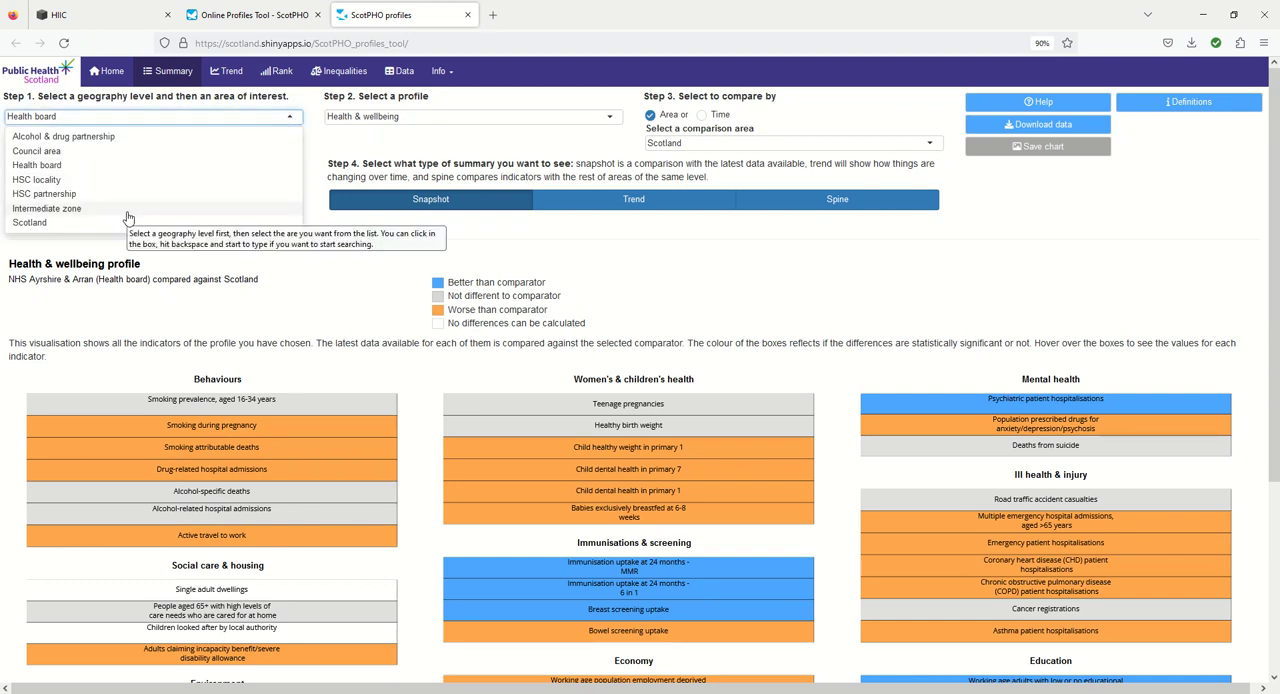
{"action": "left_click", "coordinate": [46, 208]}
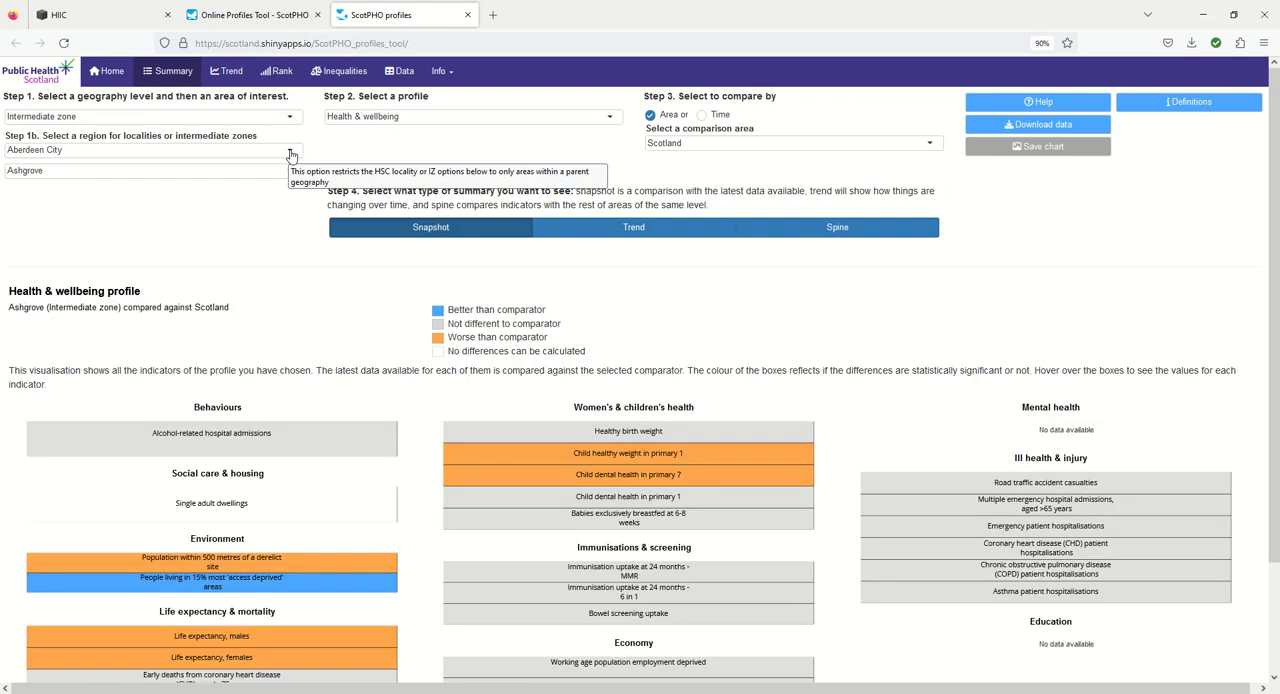
{"action": "mouse_move", "coordinate": [204, 168]}
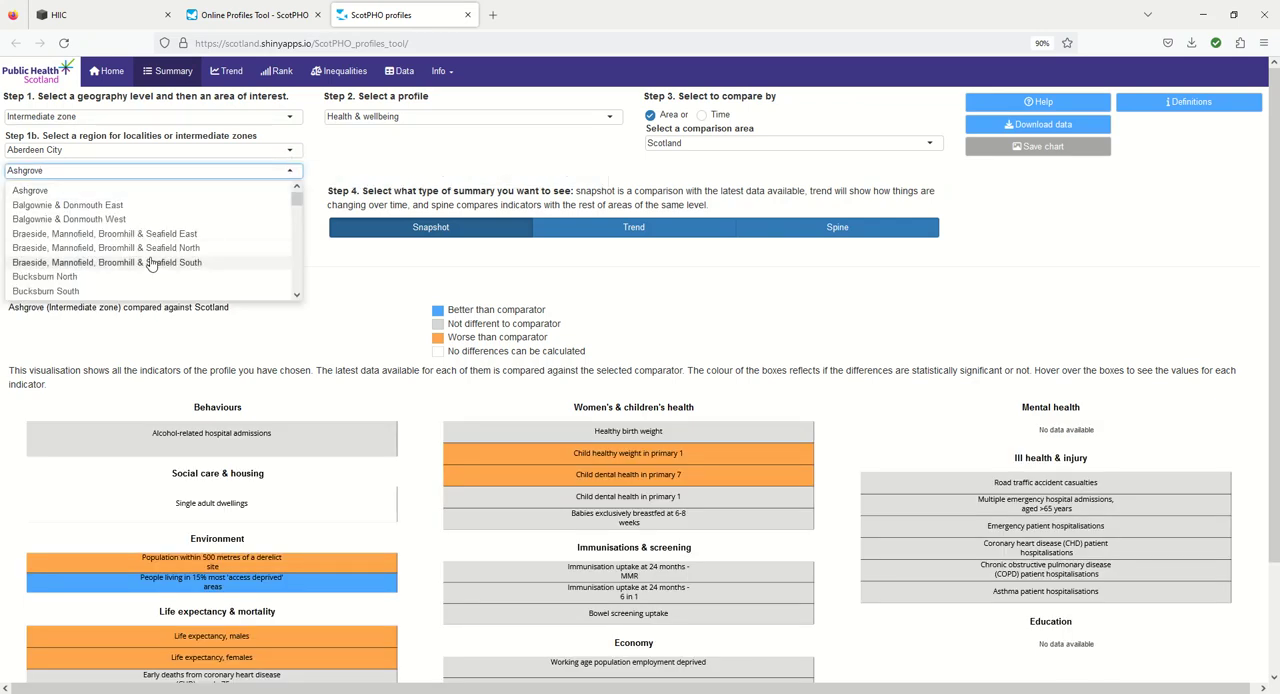
{"action": "scroll", "scroll_direction": "down", "scroll_amount": 3}
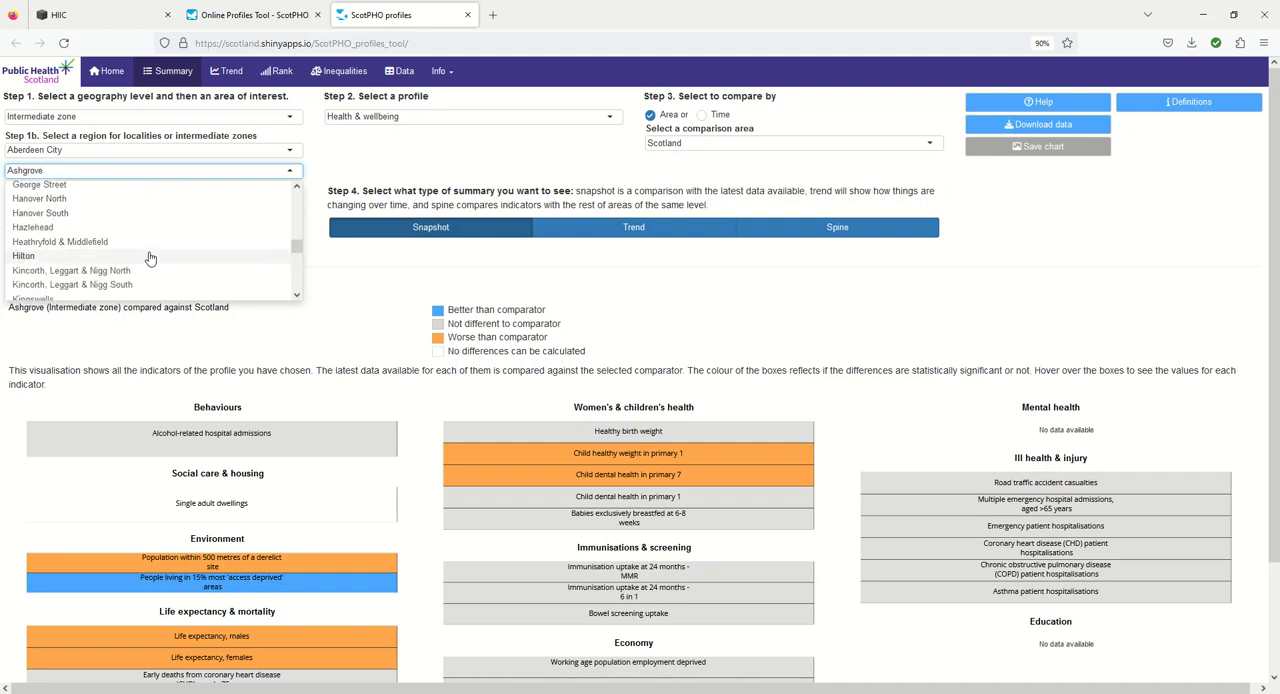
{"action": "scroll", "scroll_direction": "down", "scroll_amount": 3}
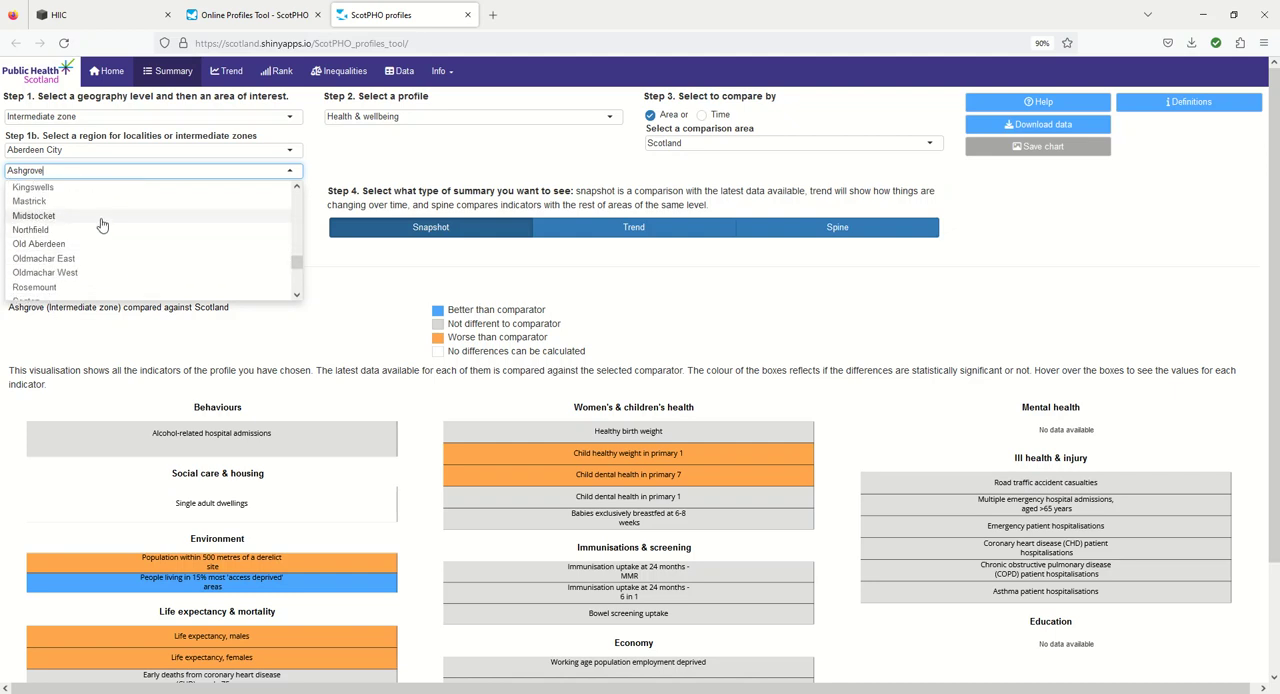
{"action": "mouse_move", "coordinate": [92, 218]}
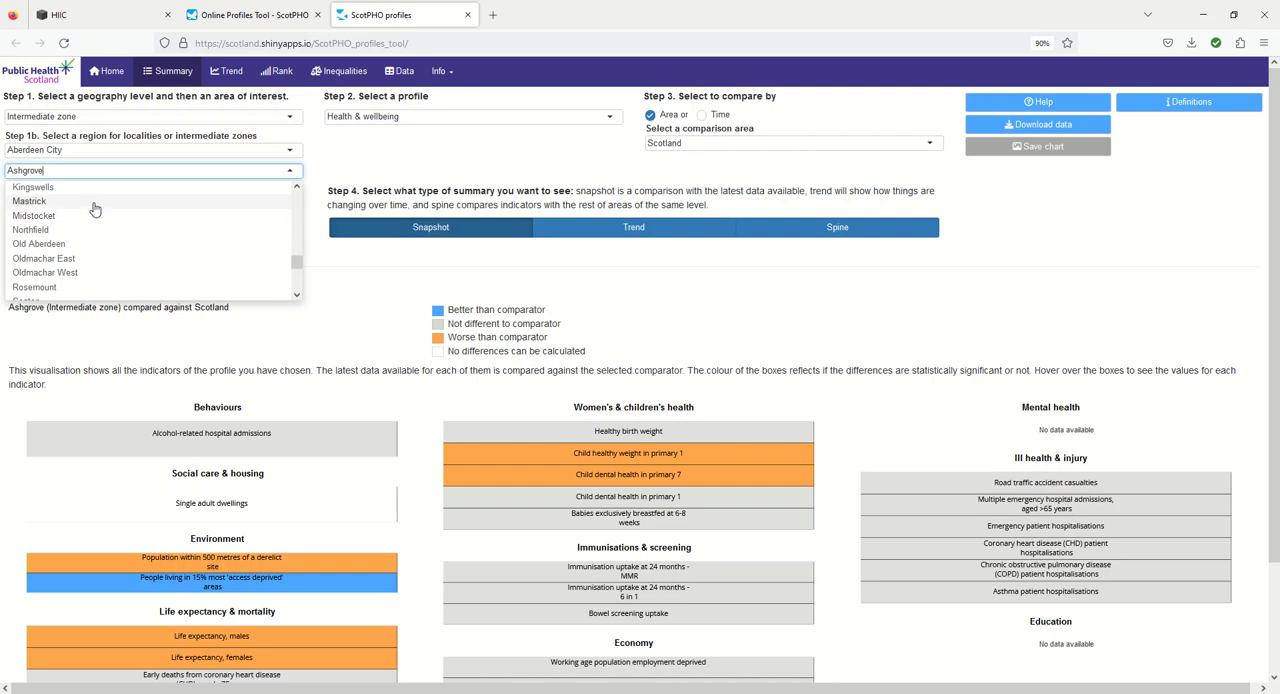
Switch the Health & wellbeing snapshot to Mastrick intermediate zone and review its indicators
{"action": "left_click", "coordinate": [28, 200]}
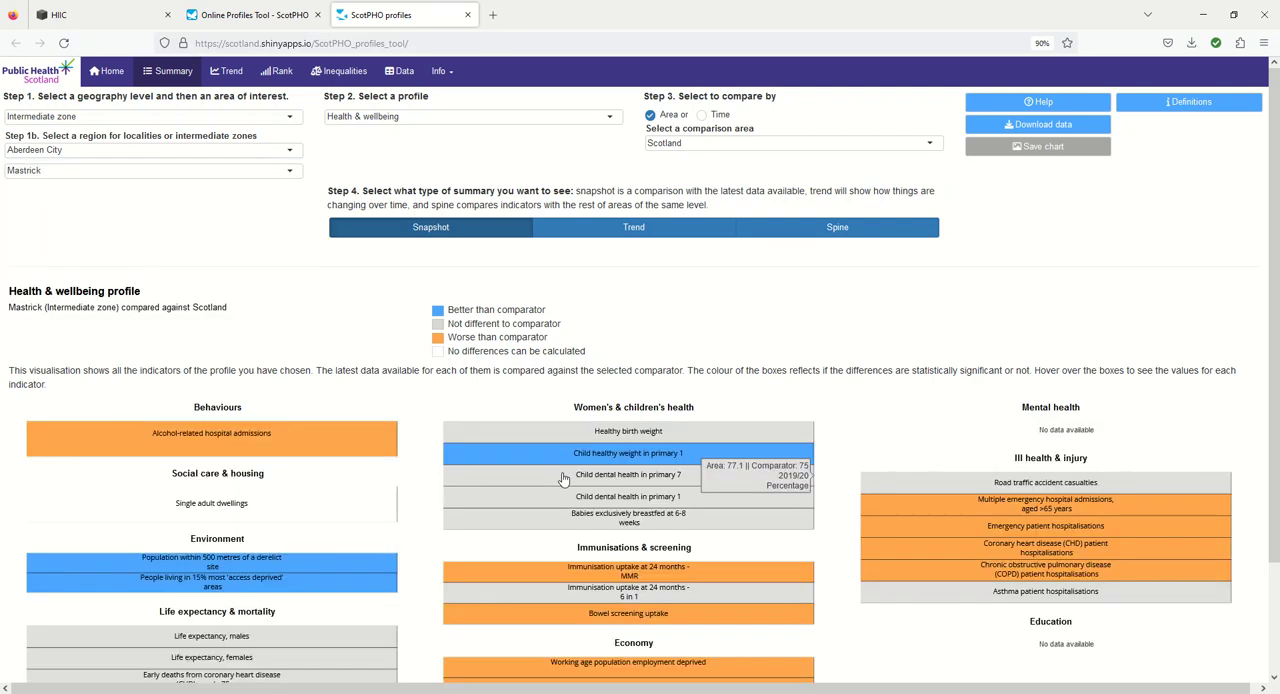
{"action": "scroll", "scroll_direction": "down", "scroll_amount": 3}
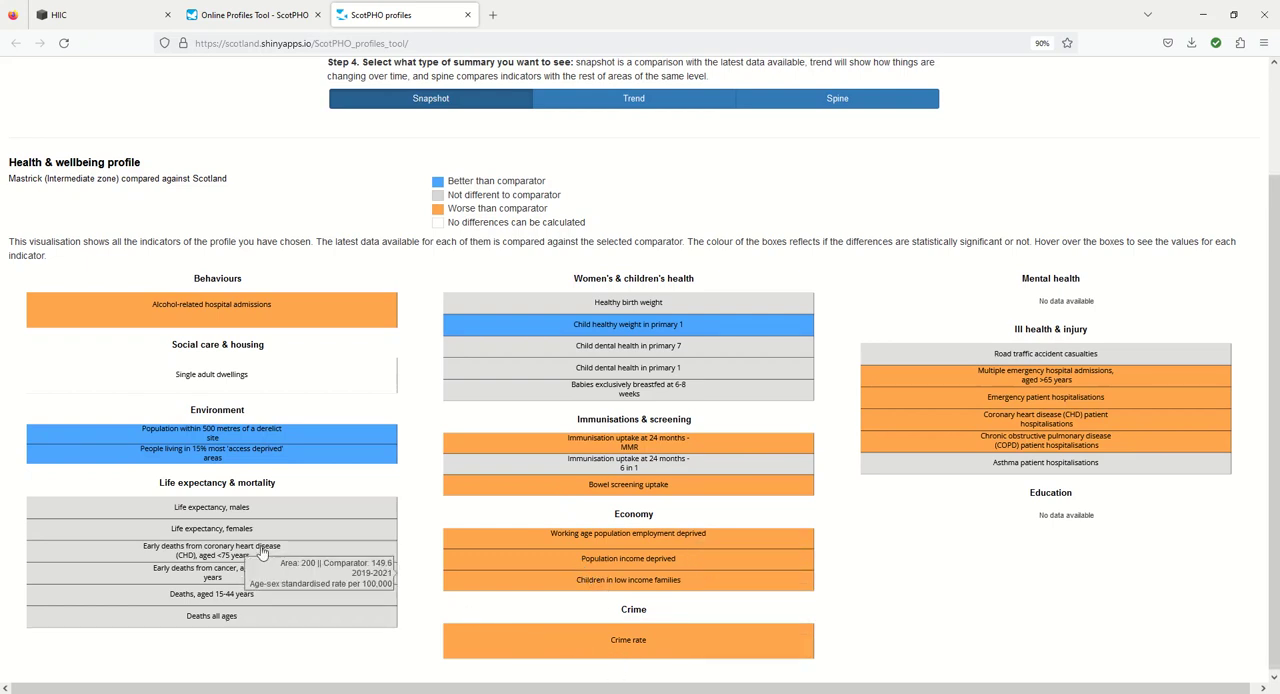
{"action": "mouse_move", "coordinate": [936, 452]}
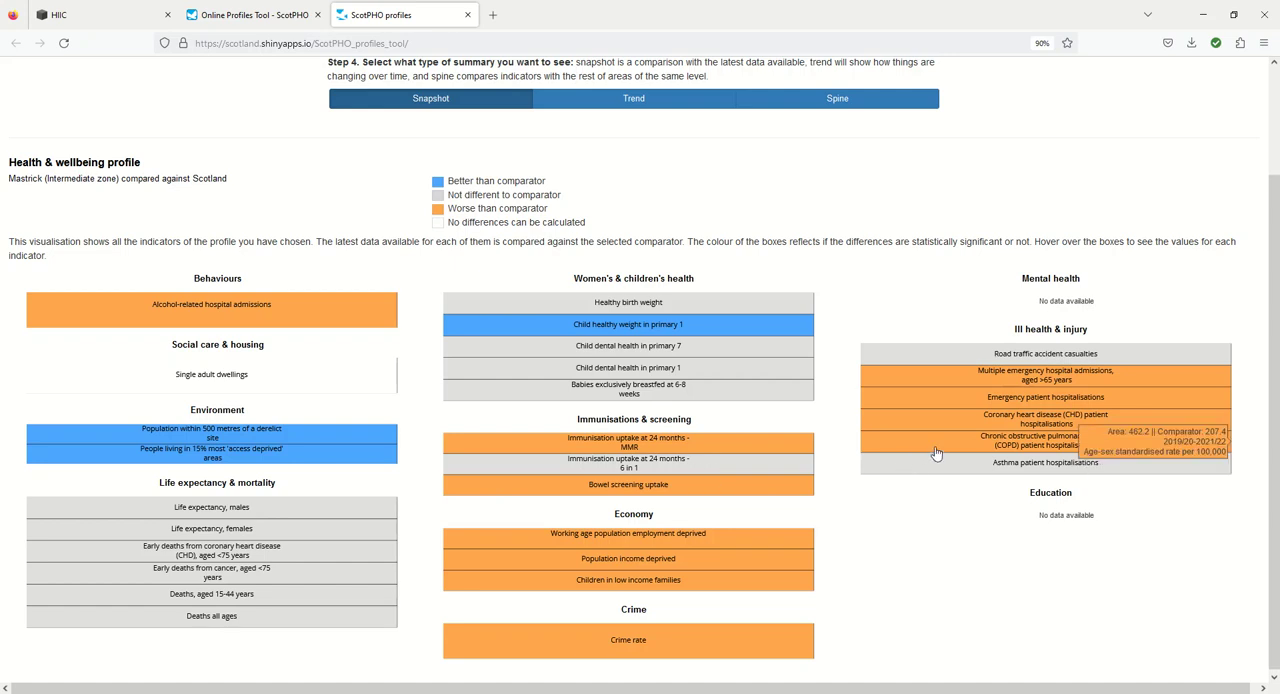
{"action": "mouse_move", "coordinate": [1012, 408]}
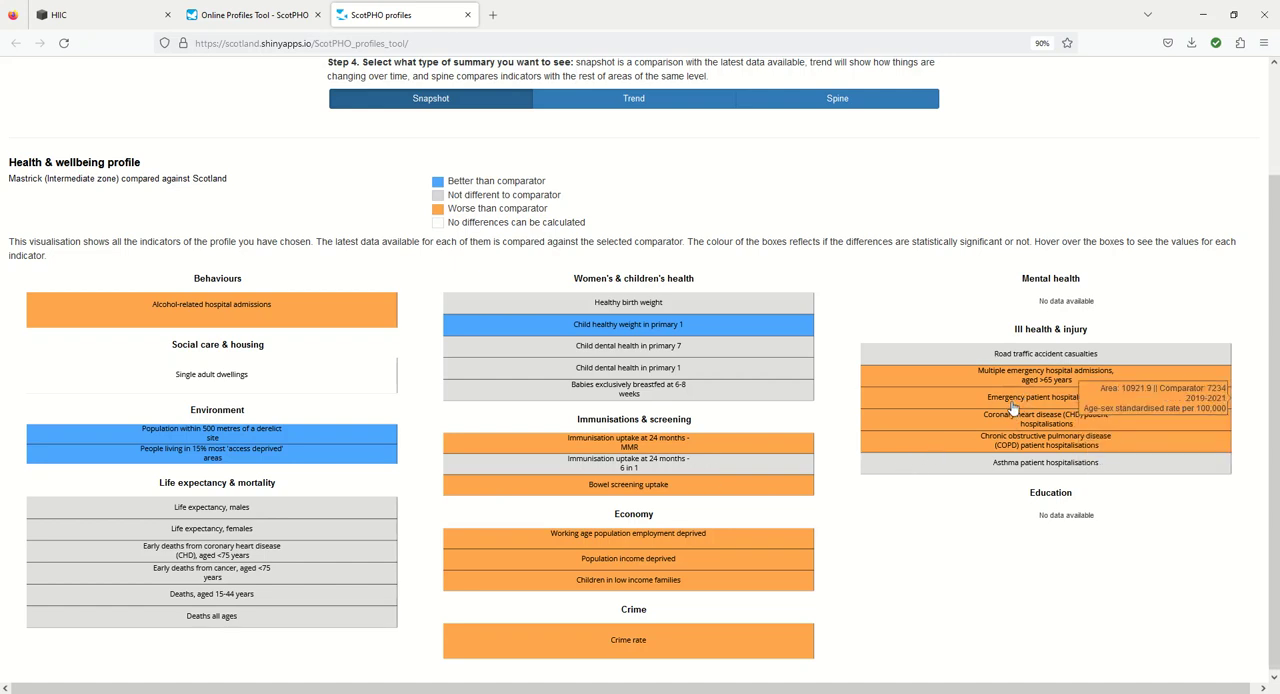
{"action": "mouse_move", "coordinate": [660, 366]}
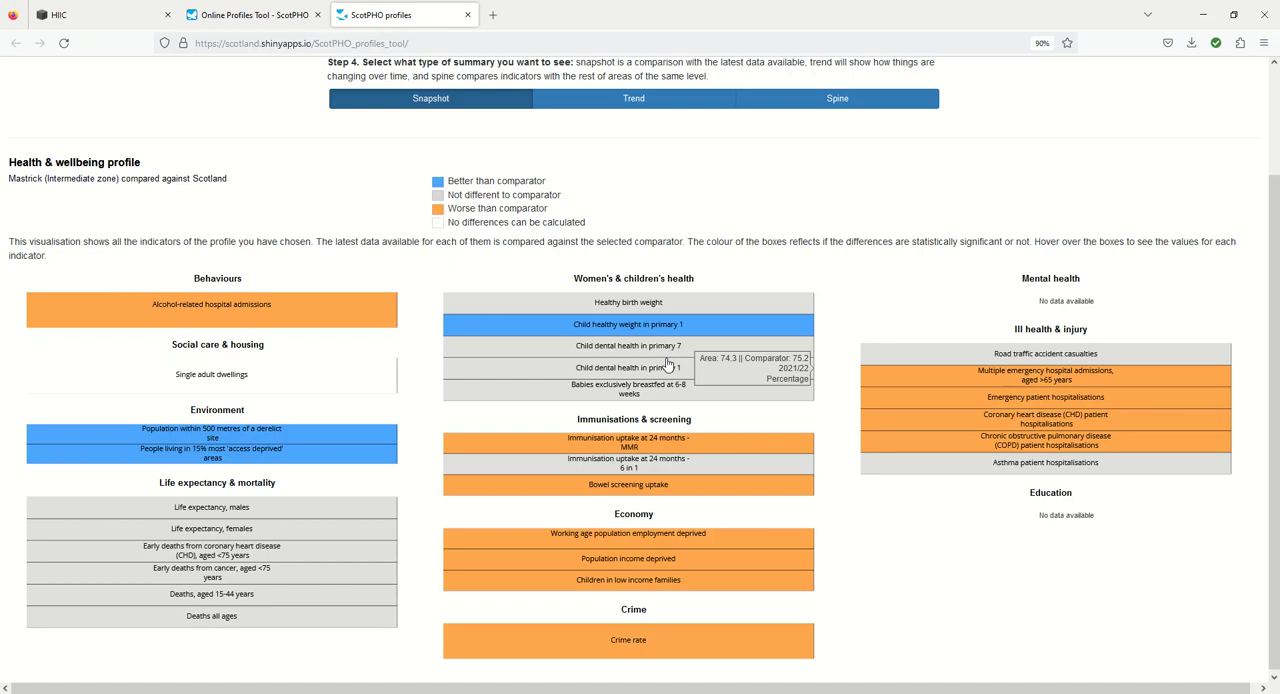
{"action": "mouse_move", "coordinate": [490, 360]}
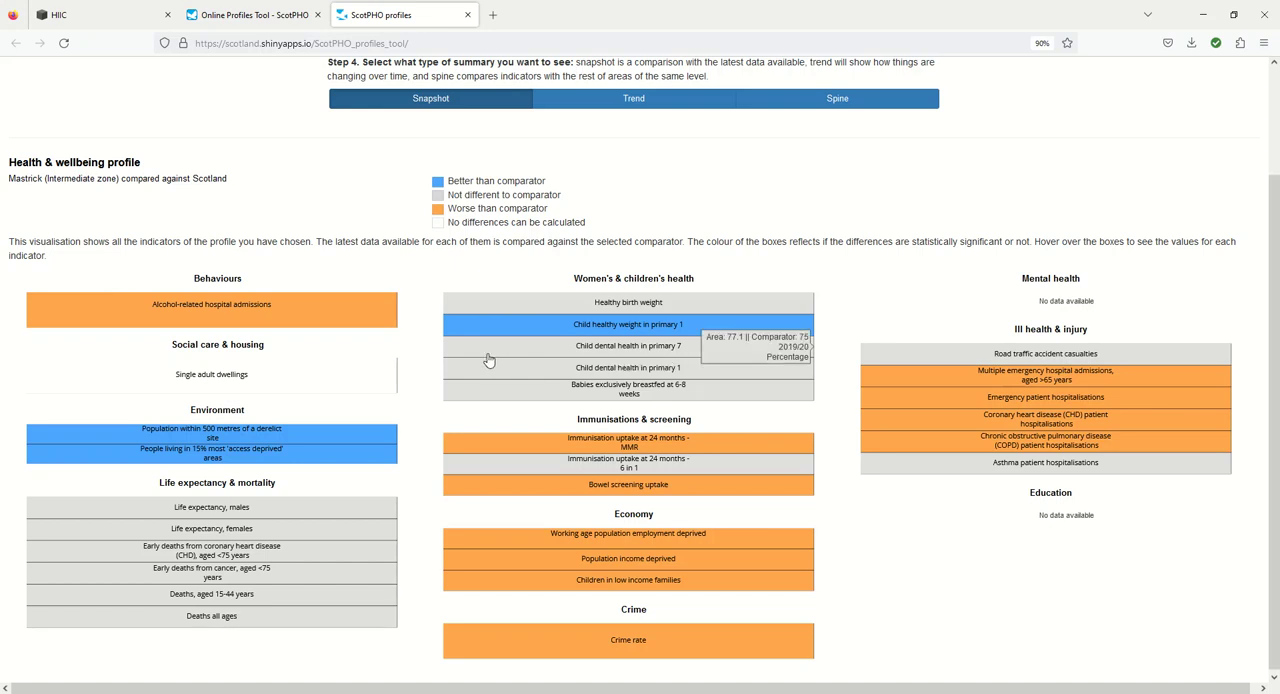
{"action": "mouse_move", "coordinate": [530, 334]}
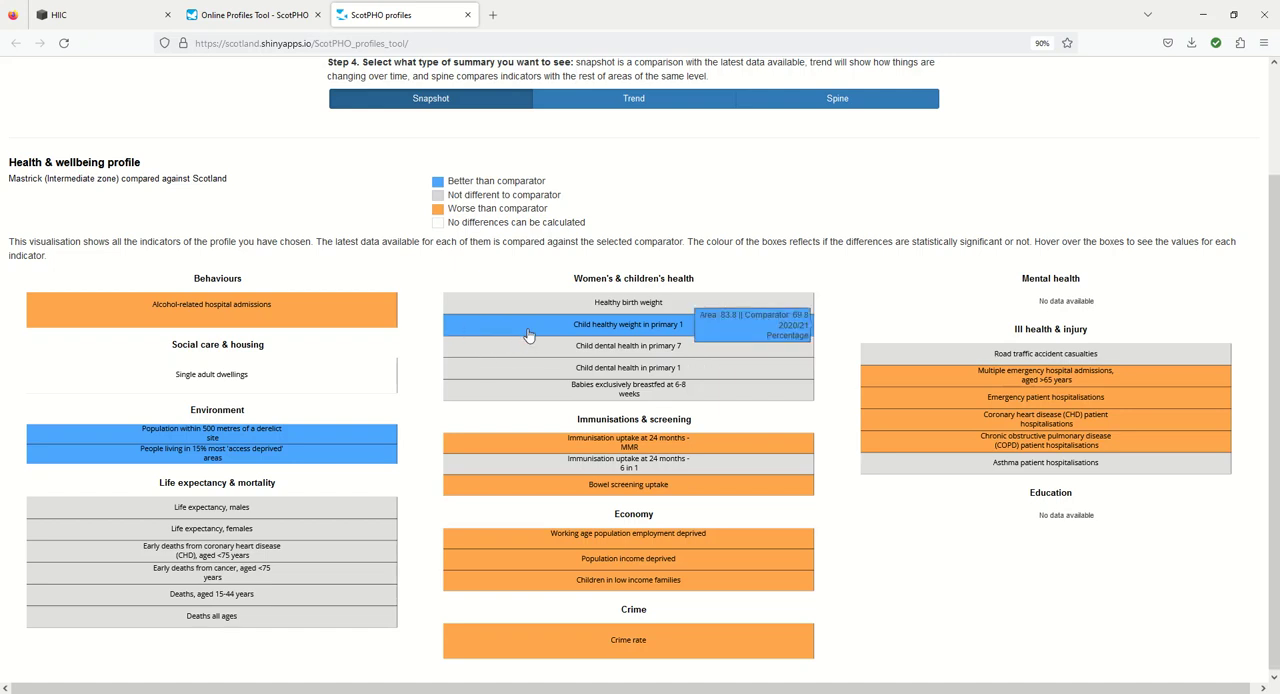
{"action": "mouse_move", "coordinate": [238, 228]}
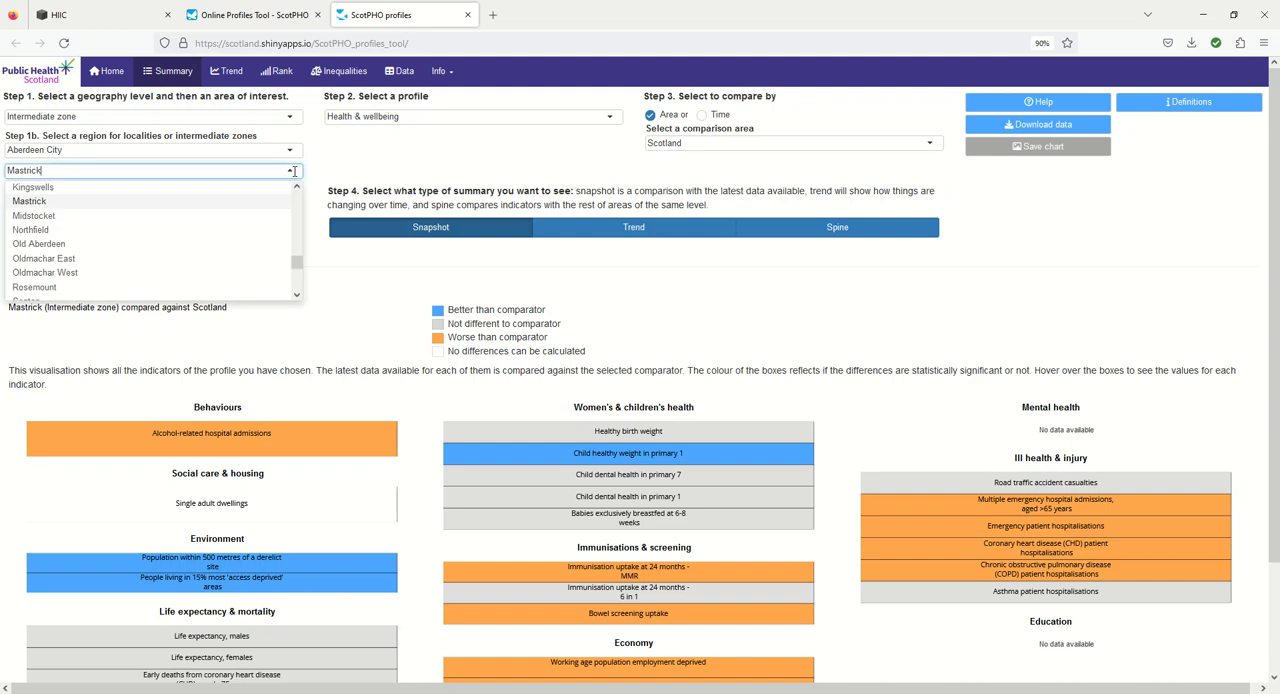
Switch the Health & wellbeing snapshot to Midstocket intermediate zone against Scotland
{"action": "left_click", "coordinate": [34, 216]}
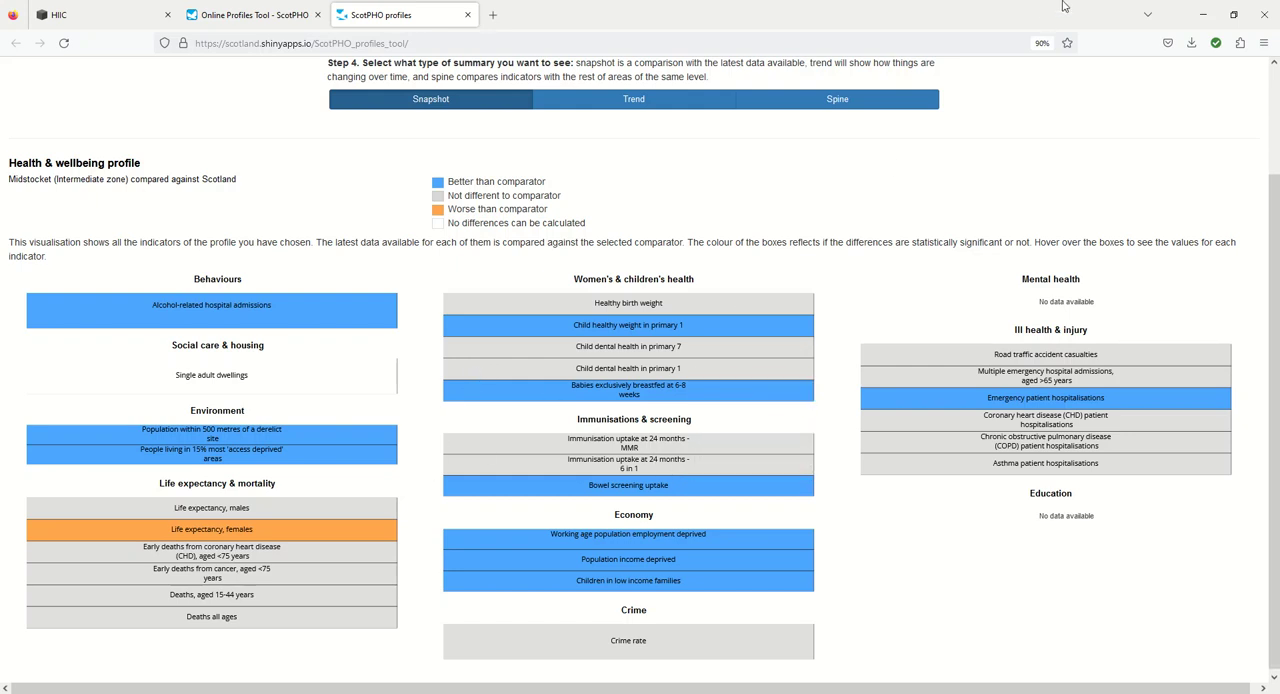
{"action": "scroll", "scroll_direction": "up", "scroll_amount": 3}
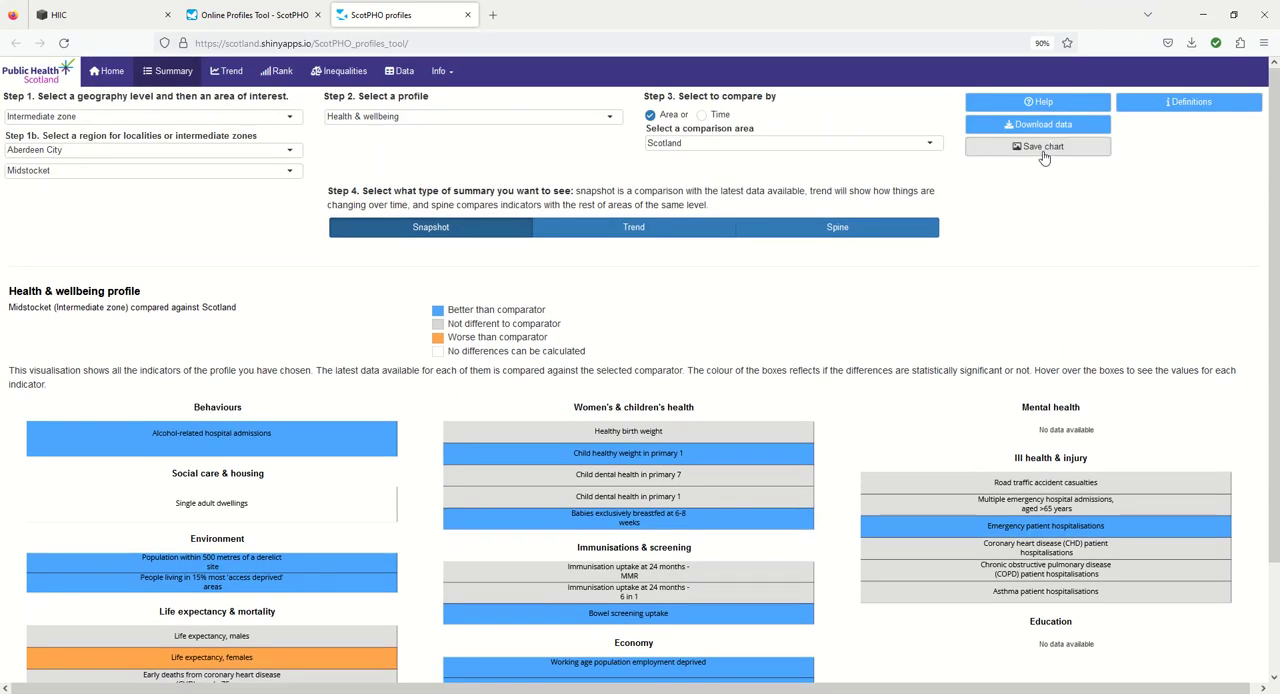
Attempt to save the Midstocket chart and dismiss the Save Chart Disabled notice
{"action": "left_click", "coordinate": [1036, 146]}
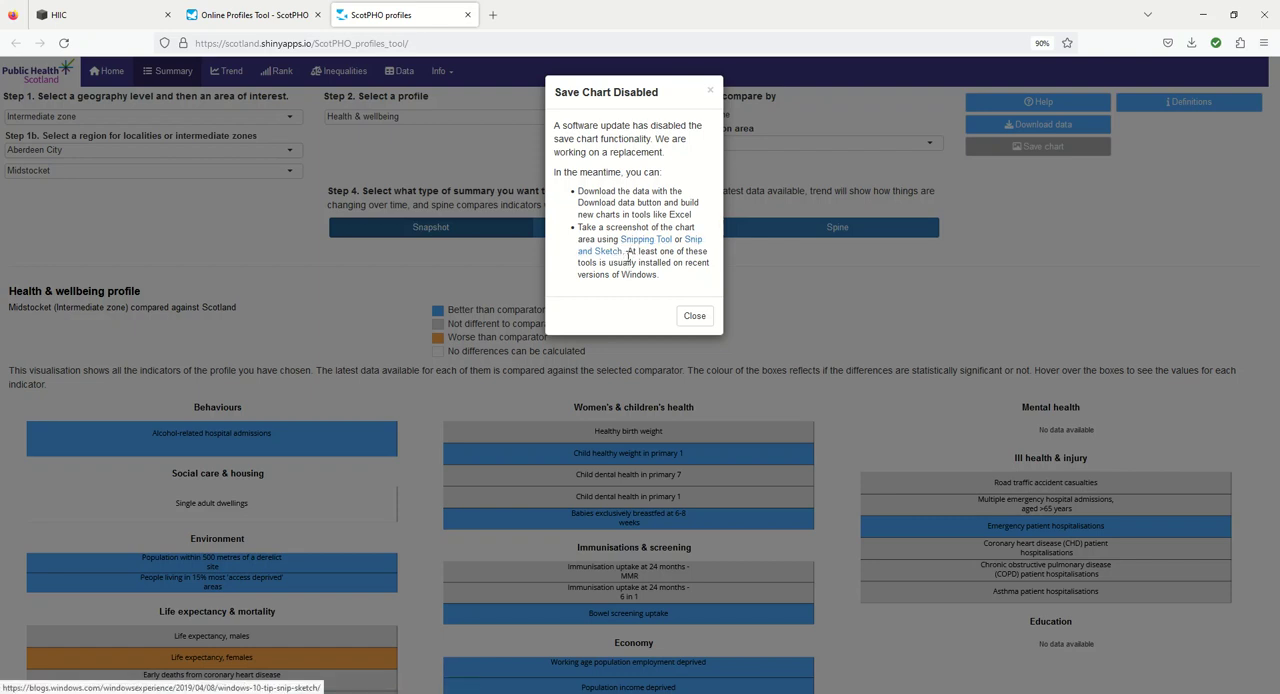
{"action": "mouse_move", "coordinate": [638, 240]}
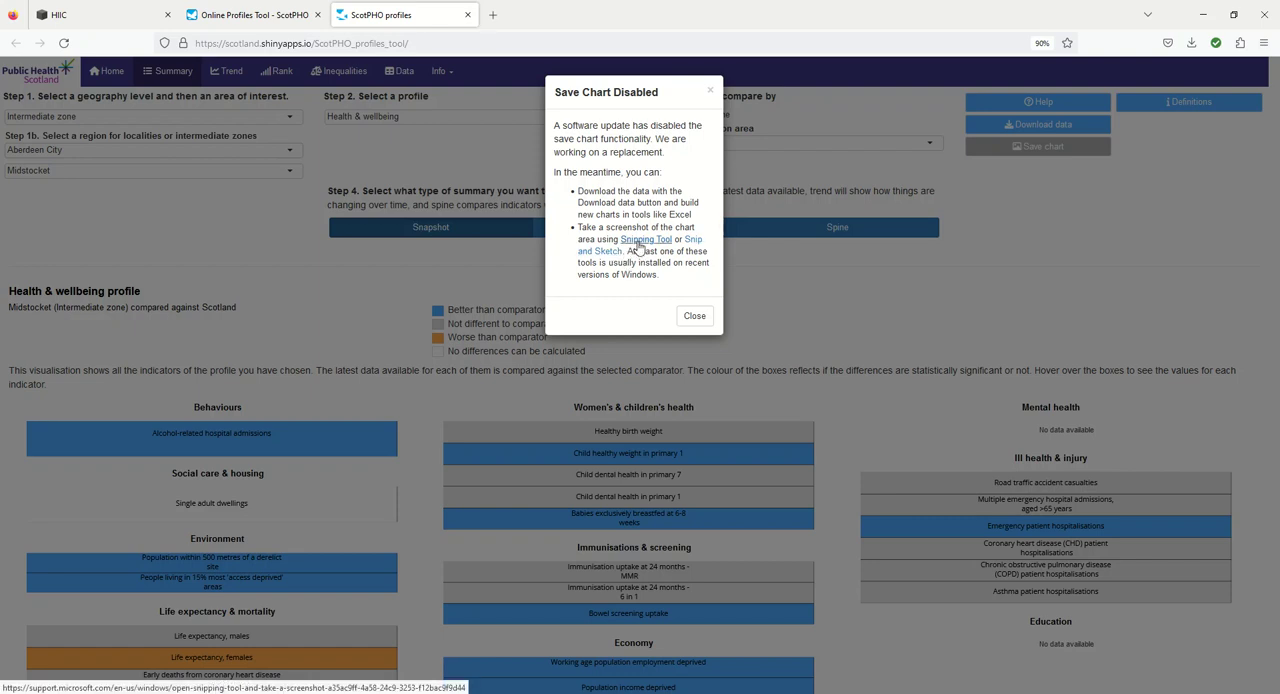
{"action": "mouse_move", "coordinate": [390, 358]}
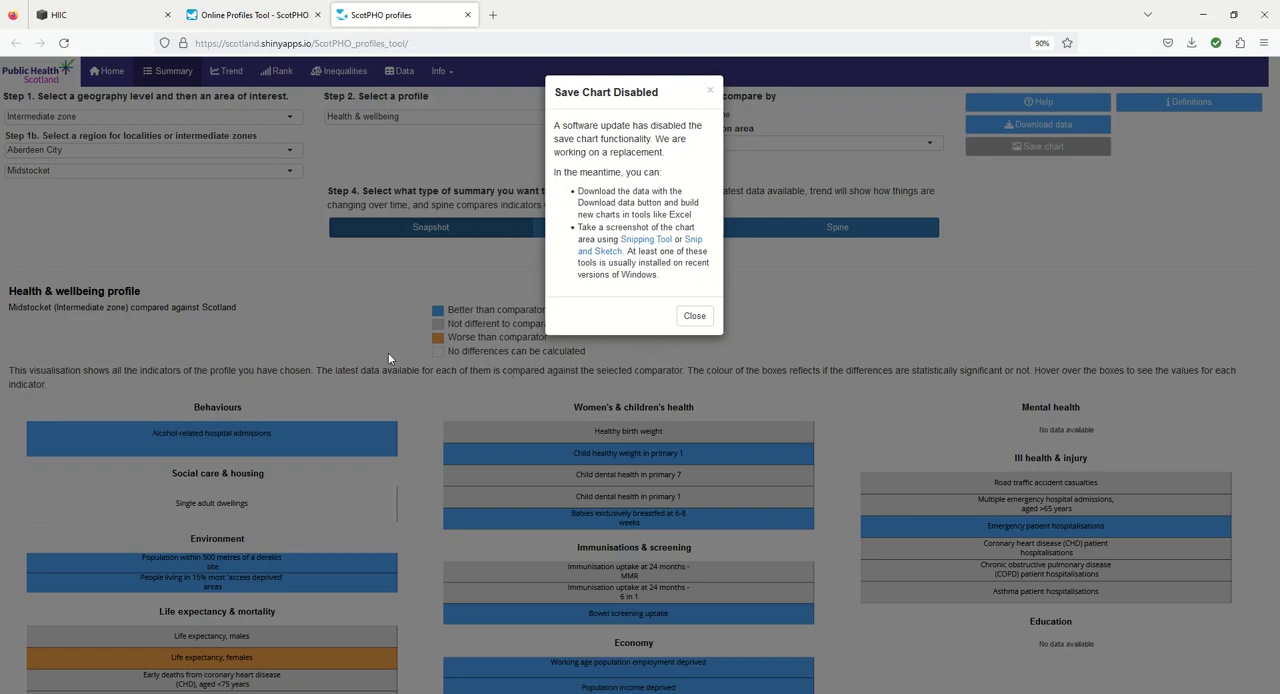
{"action": "left_click", "coordinate": [694, 316]}
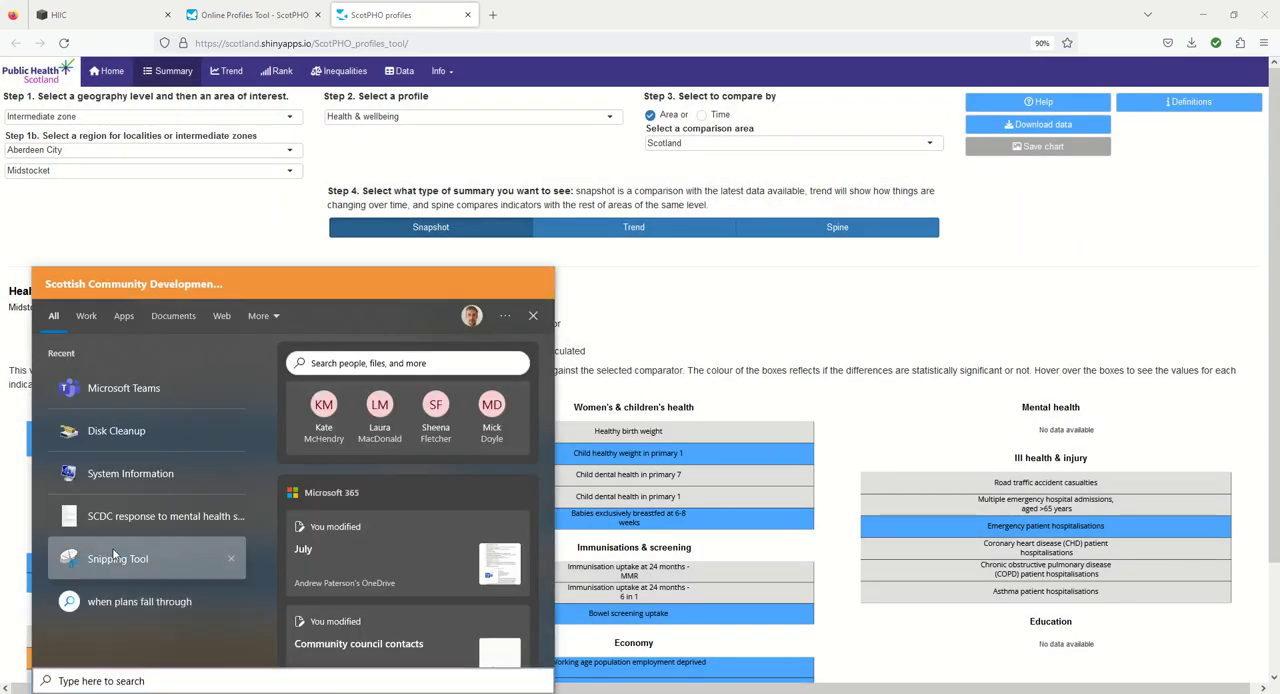
Capture a new Snipping Tool snip of the Midstocket Health & wellbeing profile chart
{"action": "left_click", "coordinate": [116, 558]}
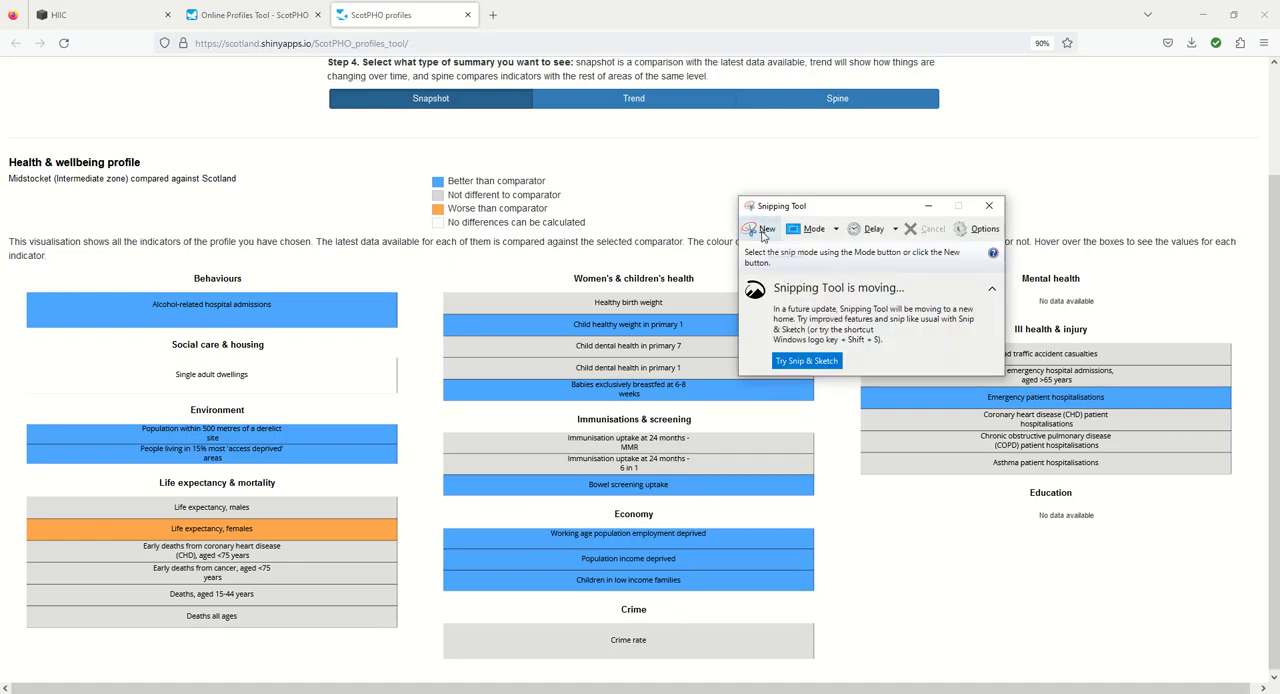
{"action": "left_click", "coordinate": [768, 228]}
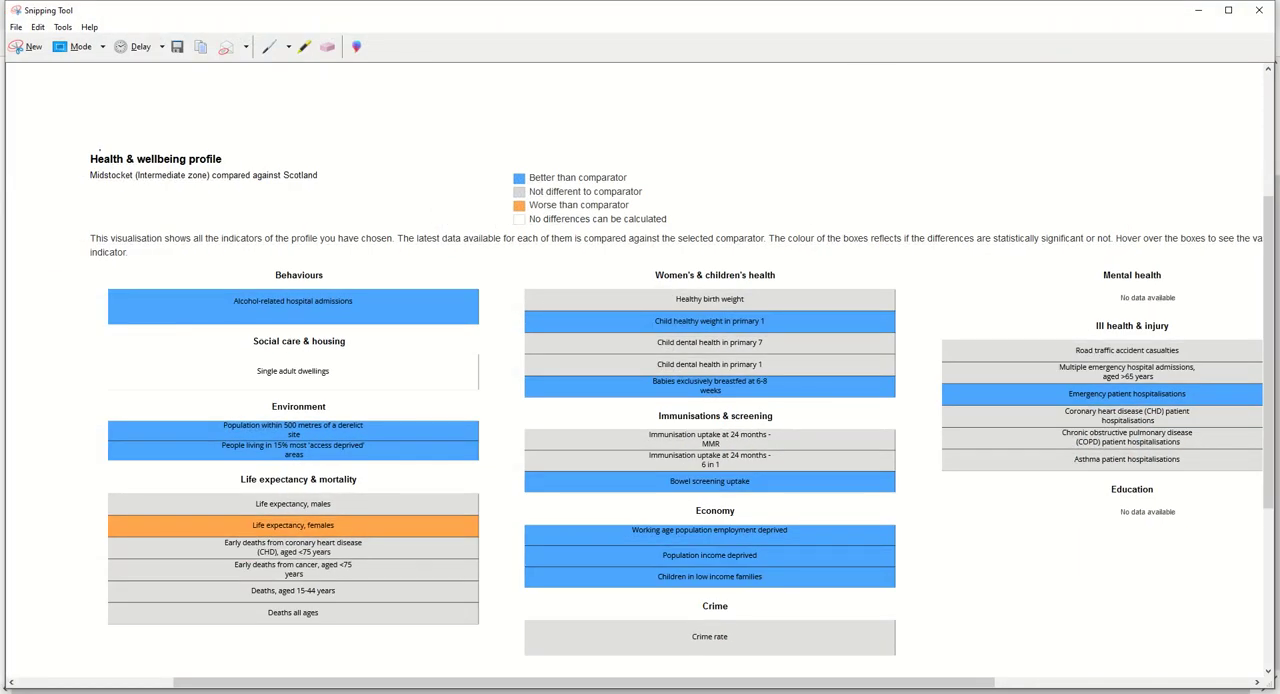
{"action": "mouse_move", "coordinate": [176, 46]}
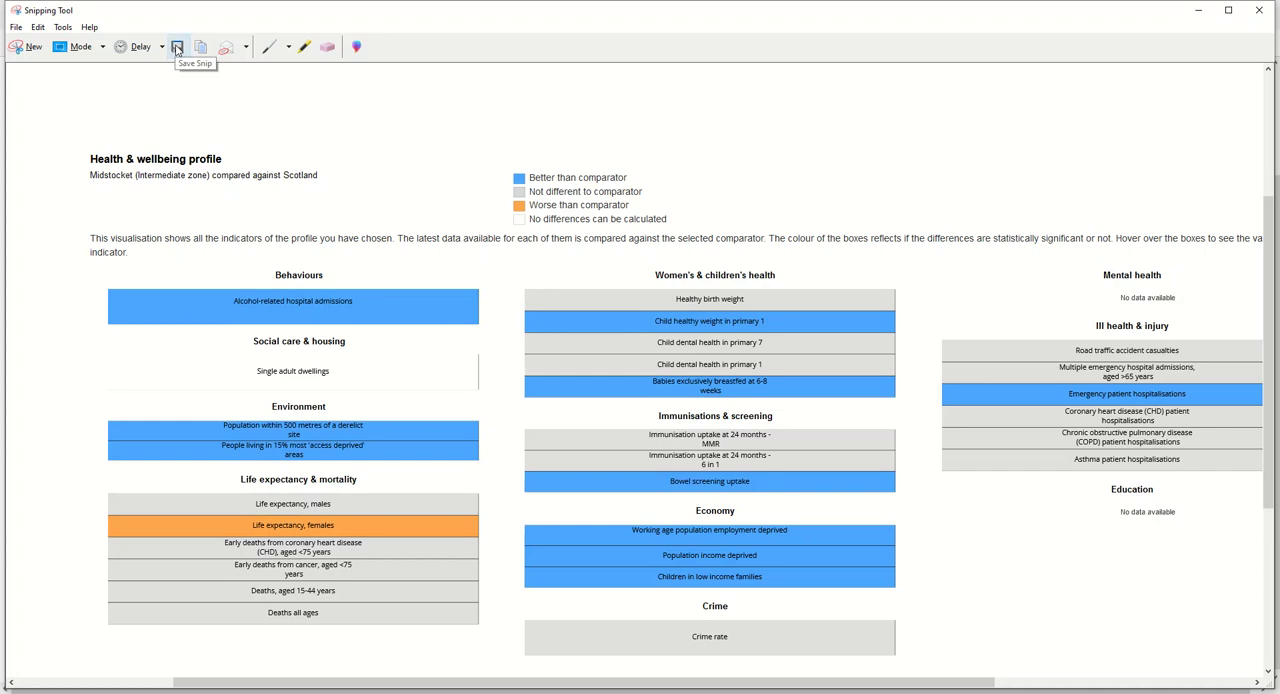
Save the snip as Midstocket PNG in the Health and wellbeing profiles folder, replacing the existing file
{"action": "left_click", "coordinate": [176, 46]}
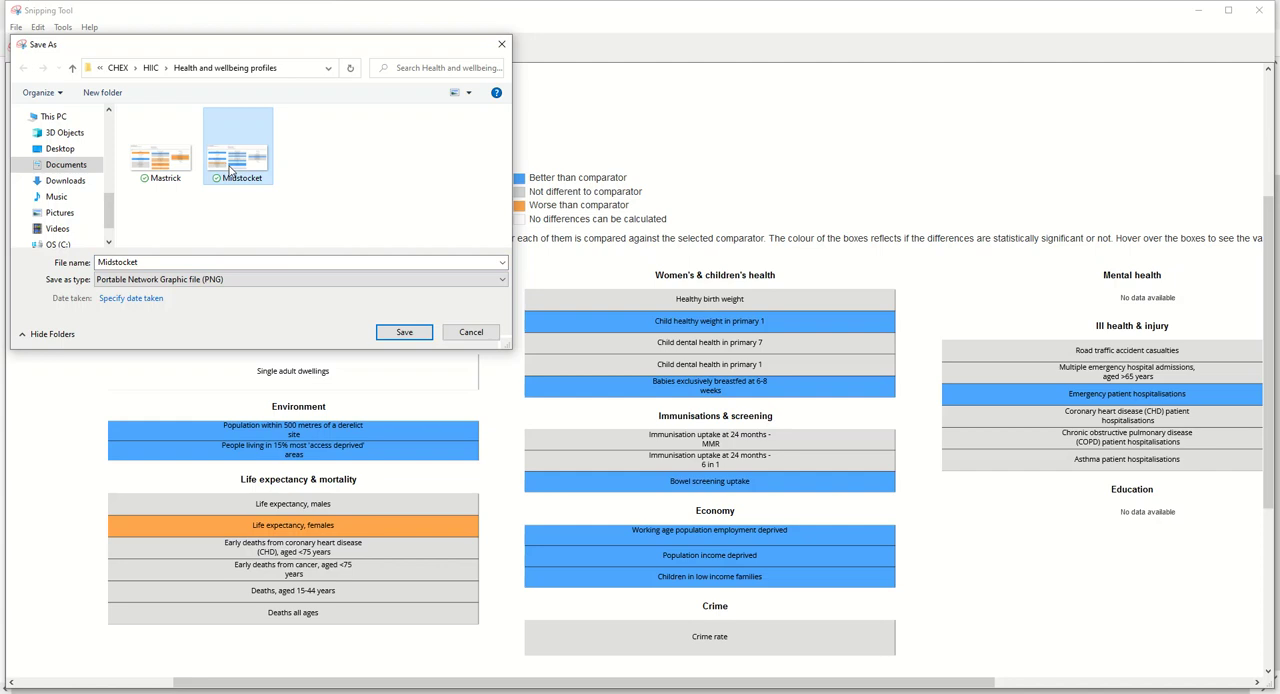
{"action": "left_click", "coordinate": [404, 332]}
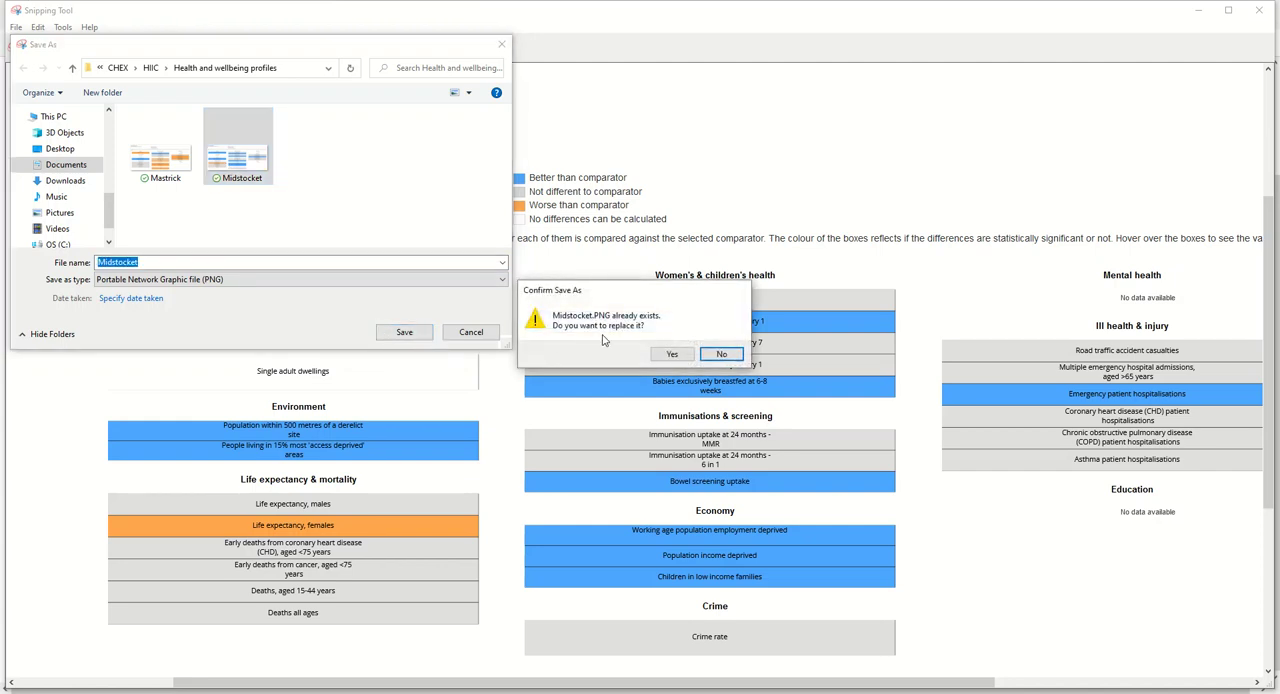
{"action": "left_click", "coordinate": [672, 354]}
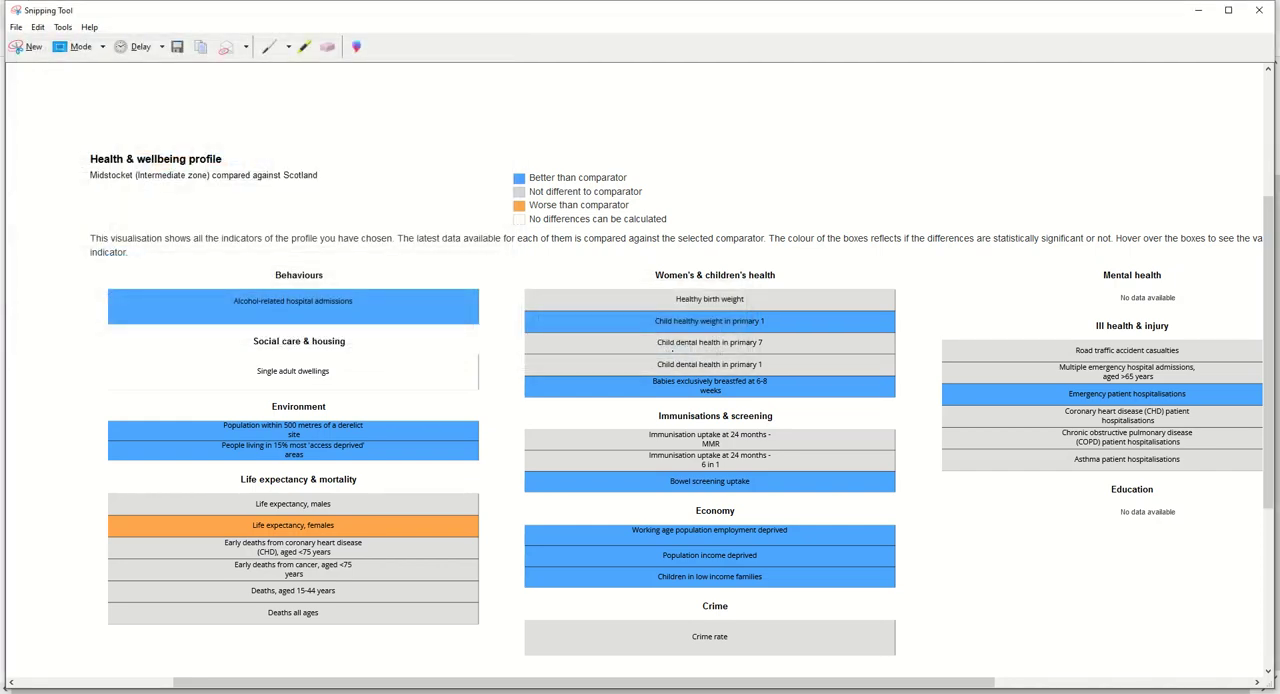